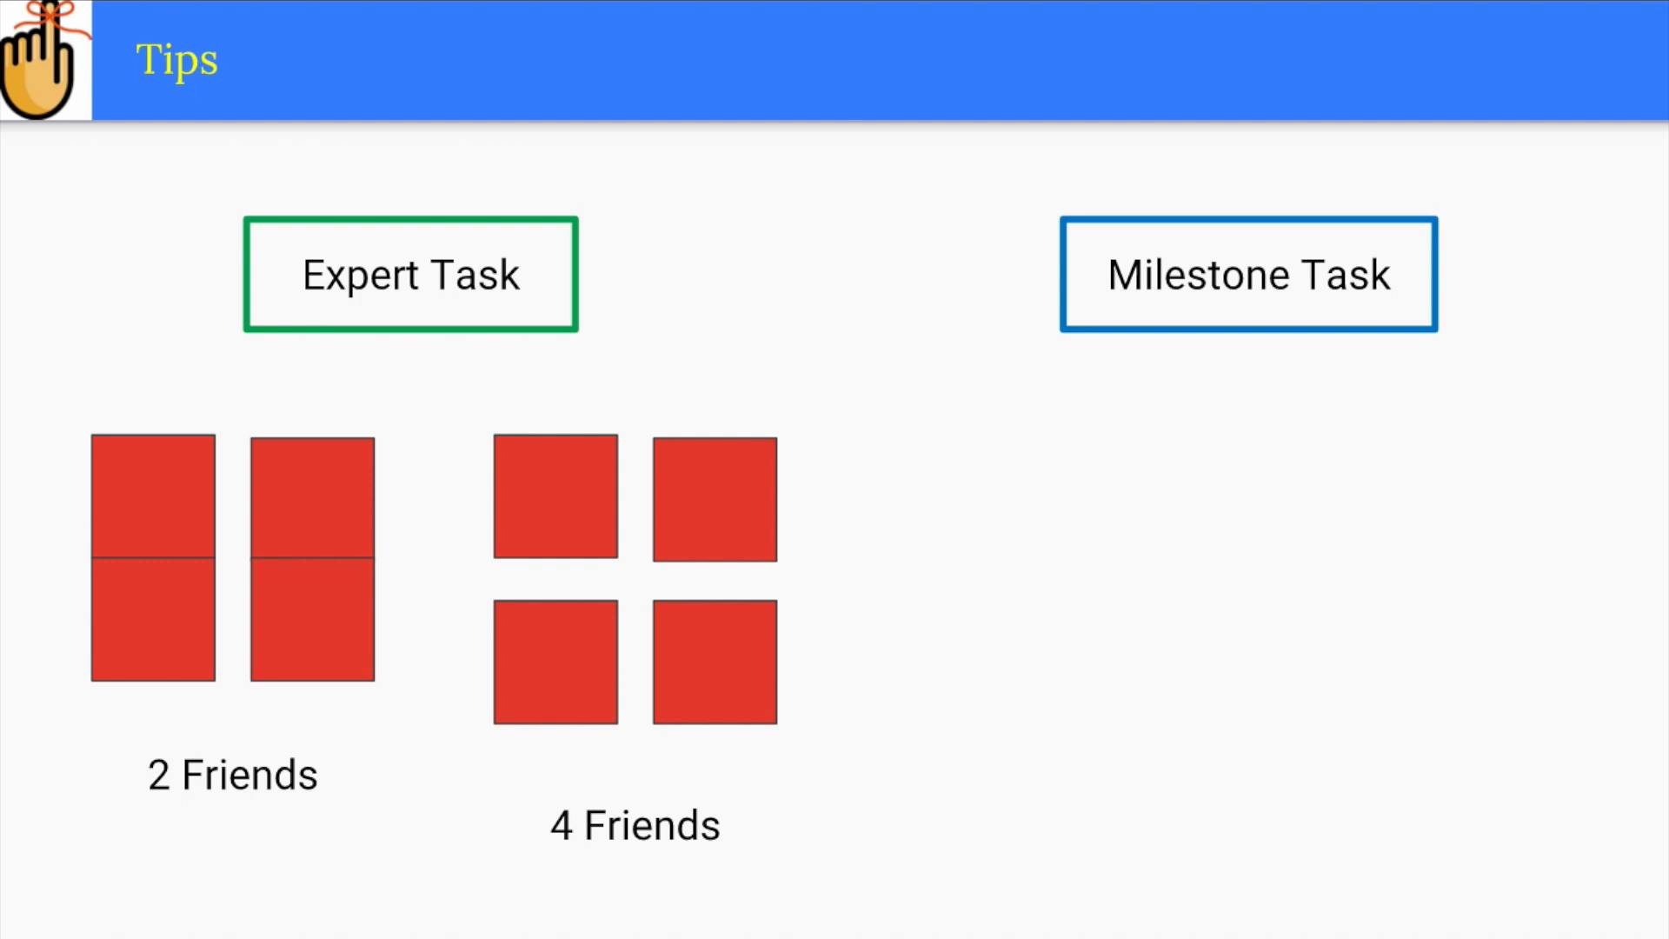
# Reveal the Milestone Task worksheet: quadrilateral examples, a non-example and '4 straight sides, 2 sides match'.
pyautogui.click(1248, 273)
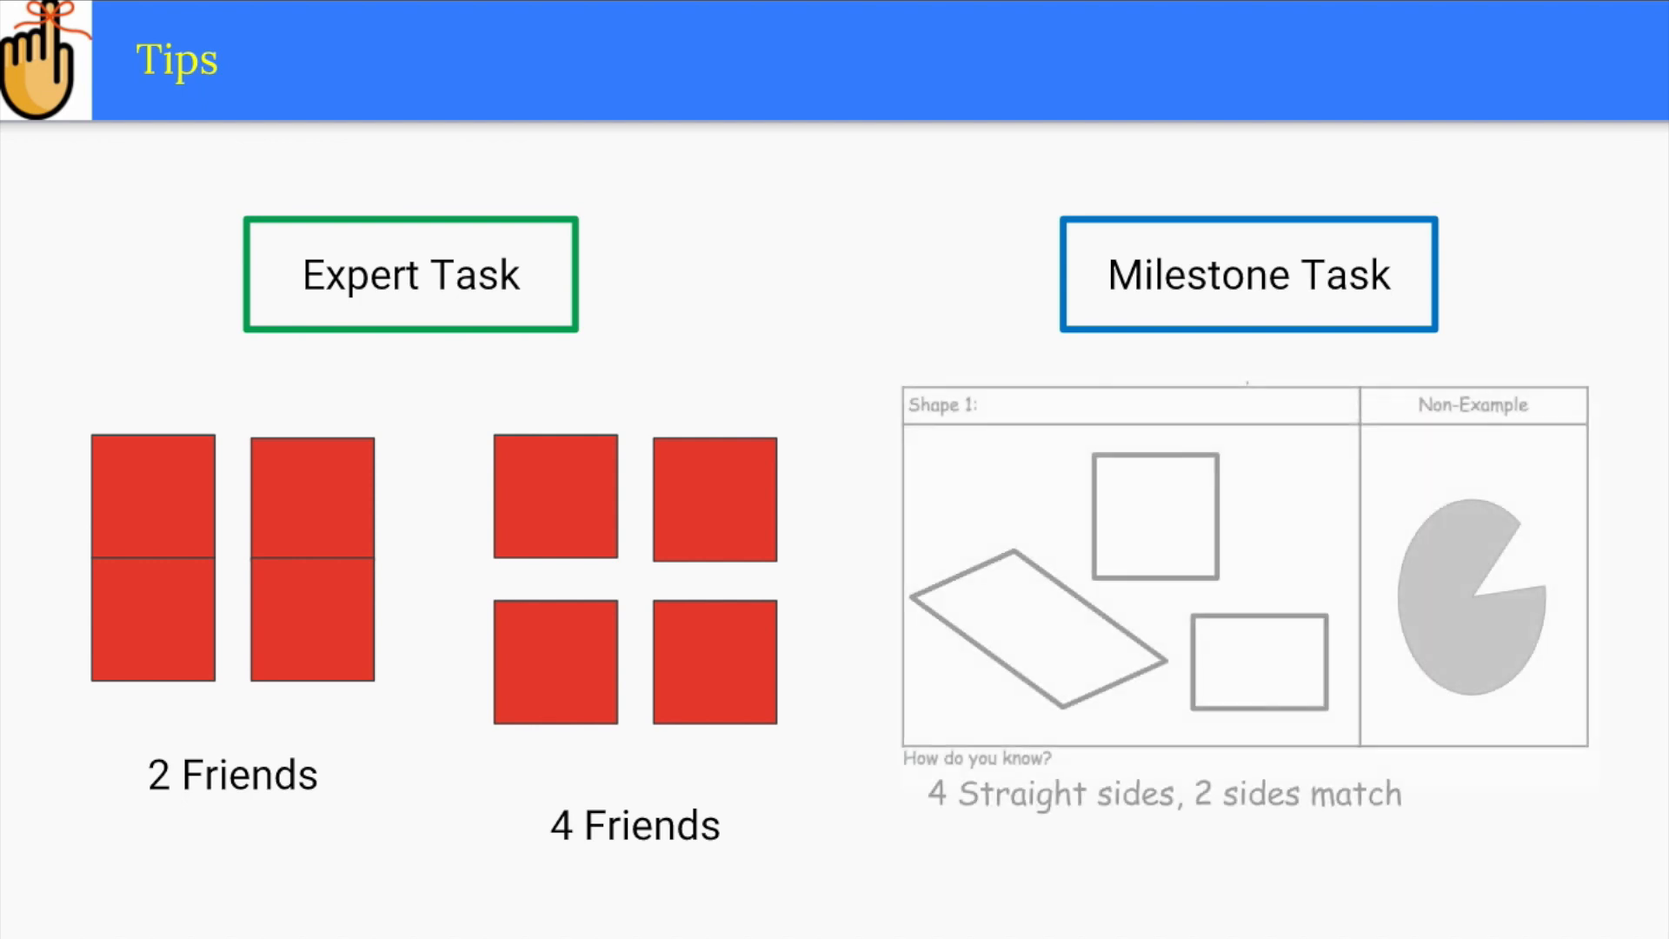